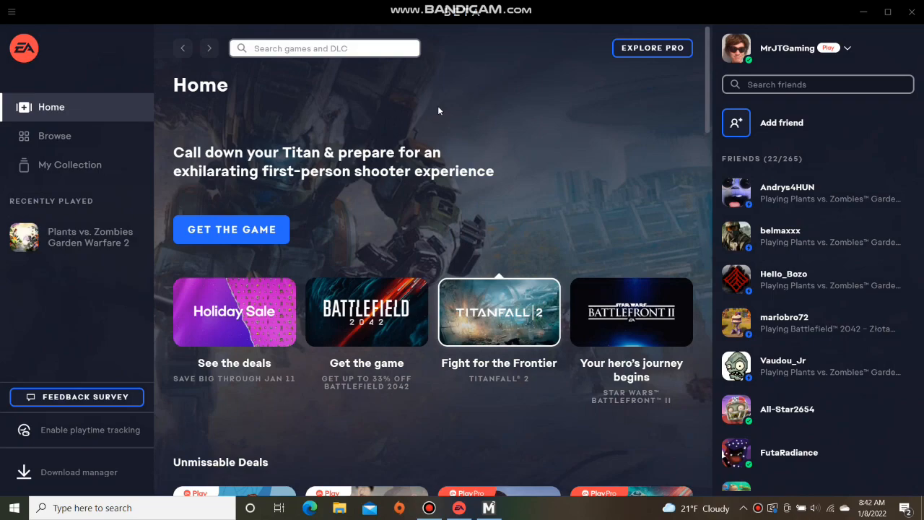
{"action": "mouse_move", "coordinate": [435, 117]}
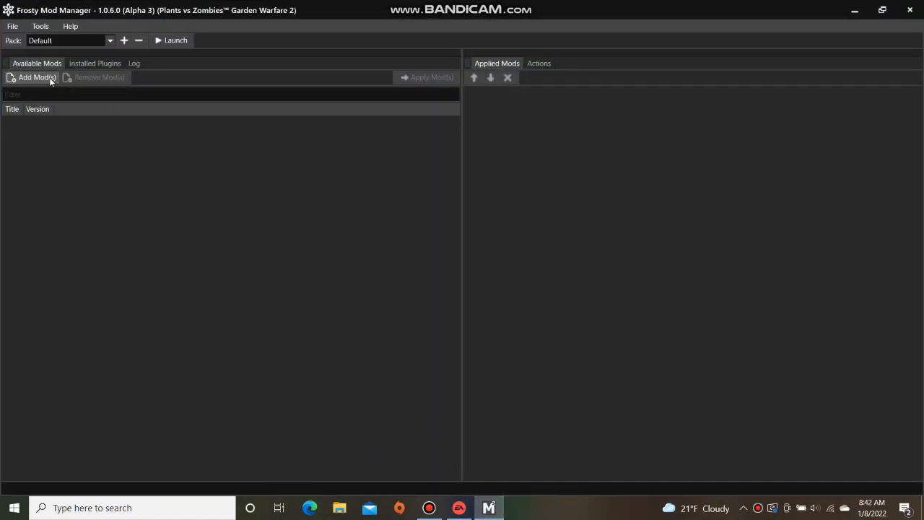
- Import GamerSoldier.fbmod from the Downloads folder as a new mod
{"action": "left_click", "coordinate": [37, 77]}
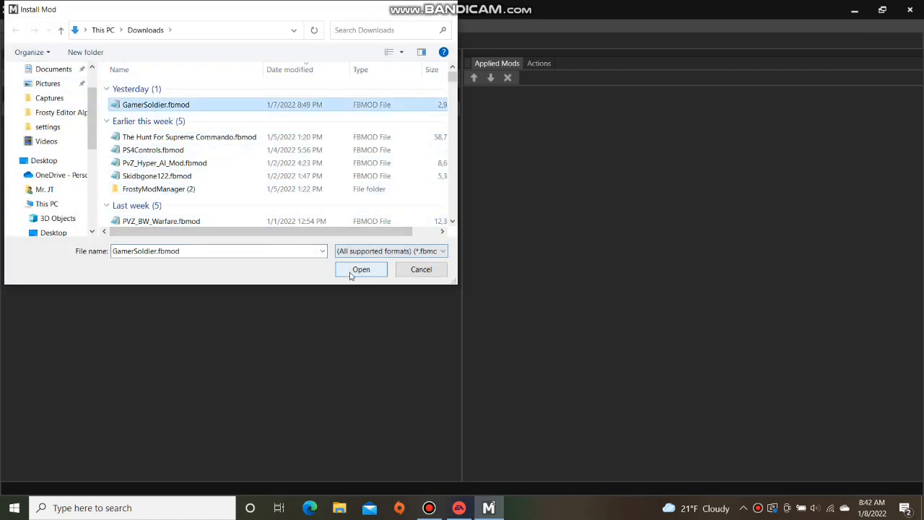
{"action": "left_click", "coordinate": [361, 268]}
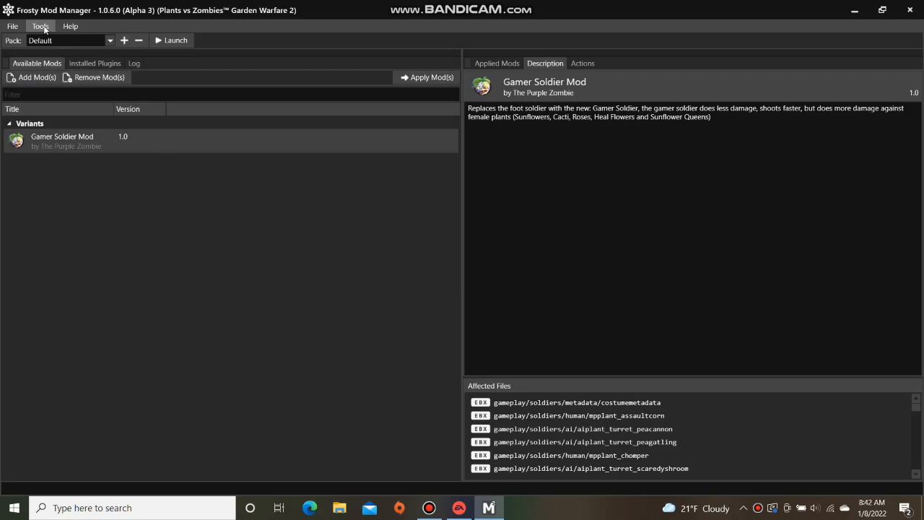
- Enable platform launching in Launch Options with EADesktop as the platform
{"action": "left_click", "coordinate": [40, 26]}
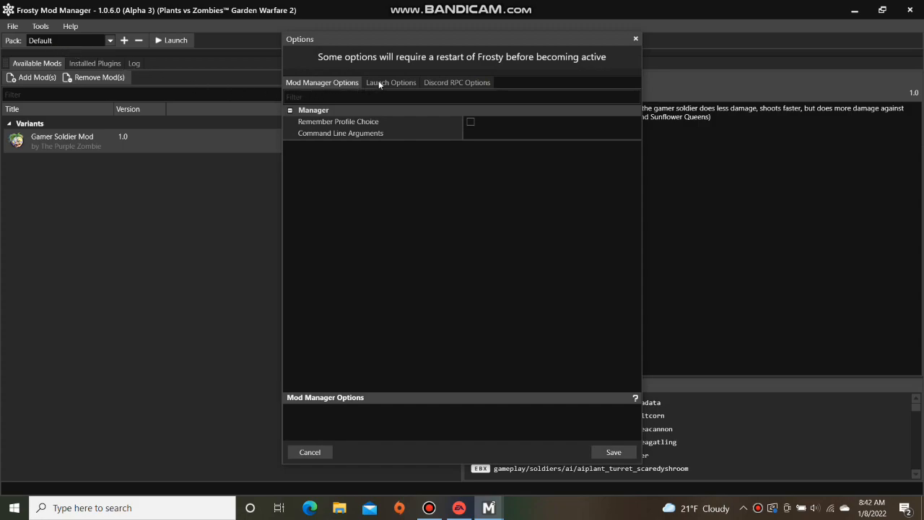
{"action": "left_click", "coordinate": [391, 81]}
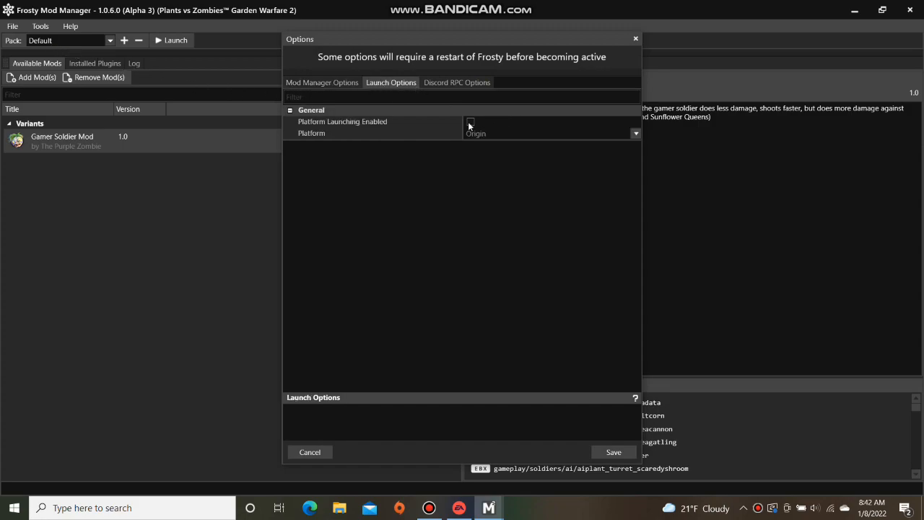
{"action": "left_click", "coordinate": [470, 121]}
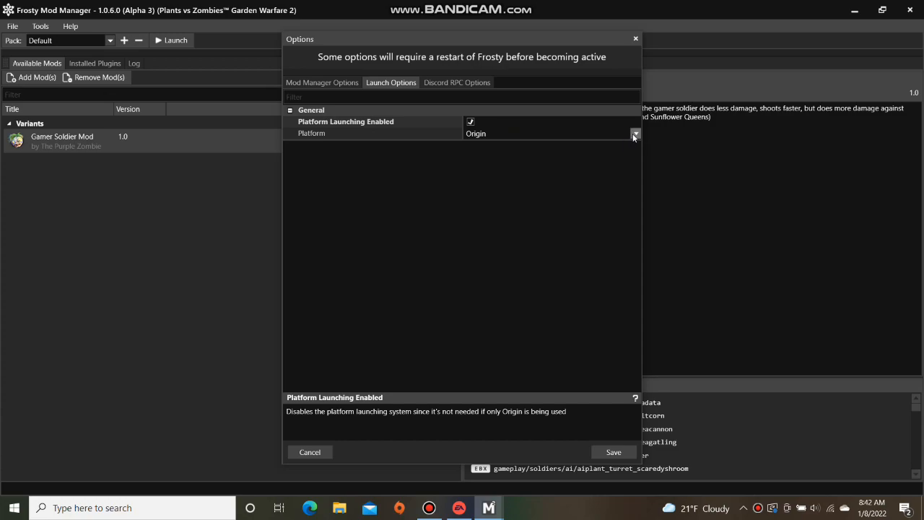
{"action": "left_click", "coordinate": [635, 133]}
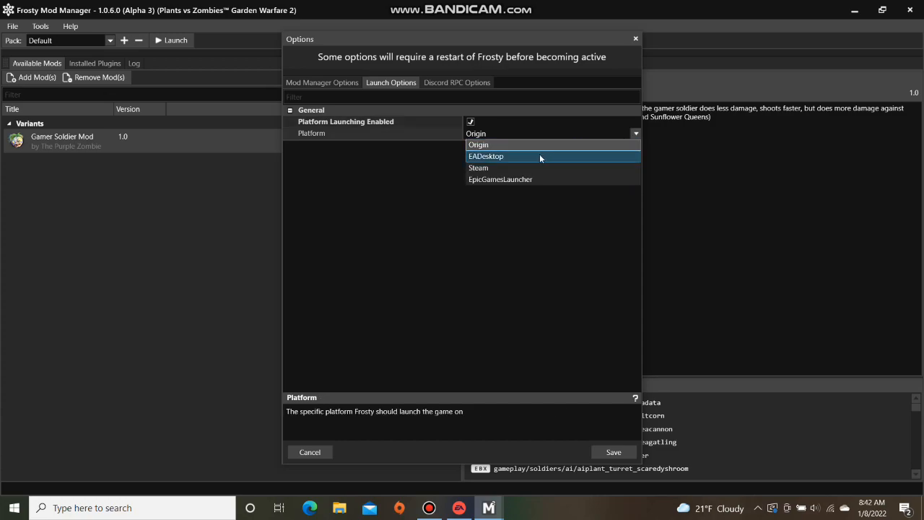
{"action": "left_click", "coordinate": [486, 156]}
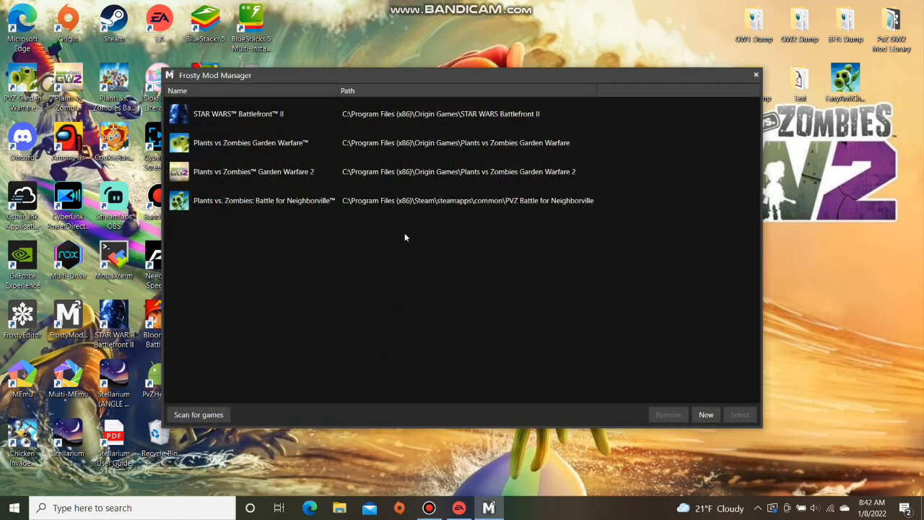
- Choose Plants vs Zombies Garden Warfare 2 as the game after the restart
{"action": "left_click", "coordinate": [254, 171]}
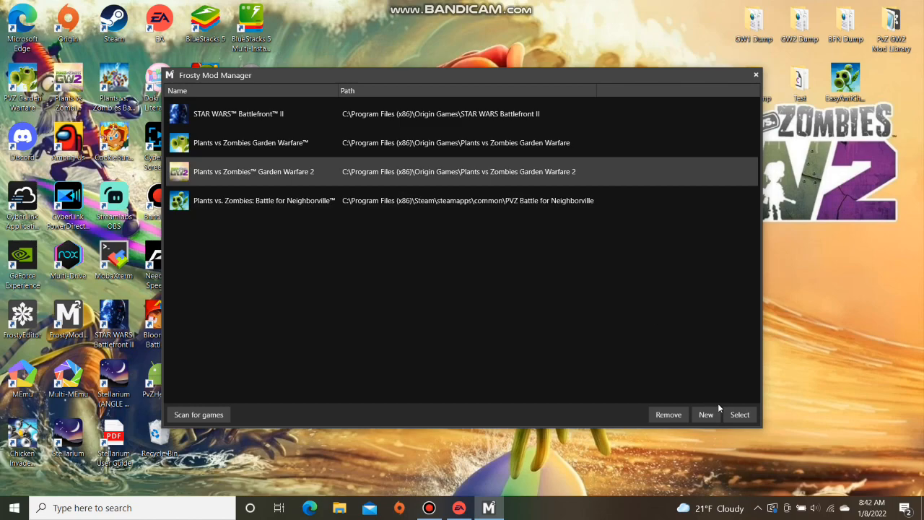
{"action": "left_click", "coordinate": [739, 414]}
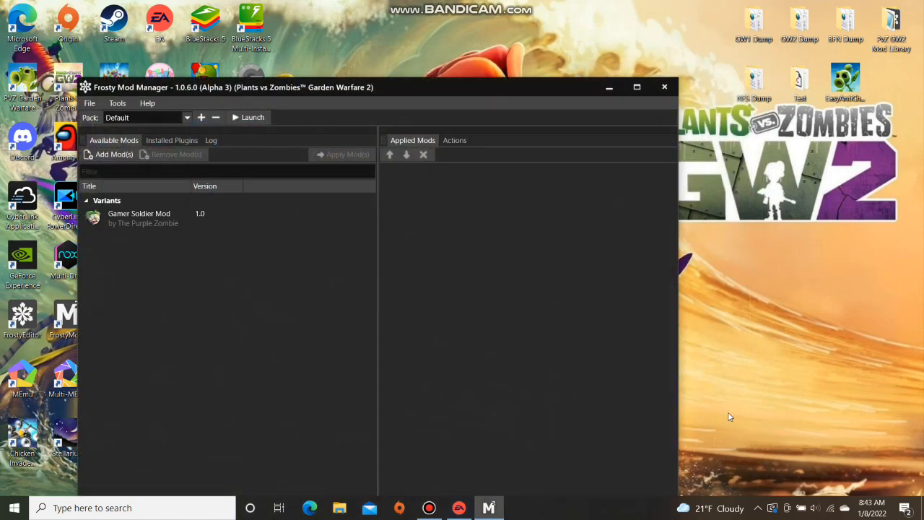
- Apply the Gamer Soldier Mod and launch Garden Warfare 2 modded
{"action": "left_click", "coordinate": [138, 217]}
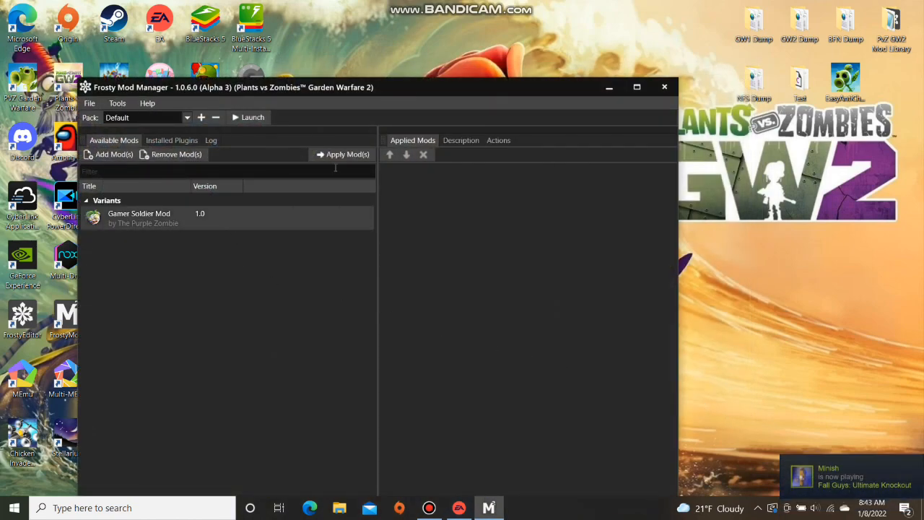
{"action": "left_click", "coordinate": [343, 154]}
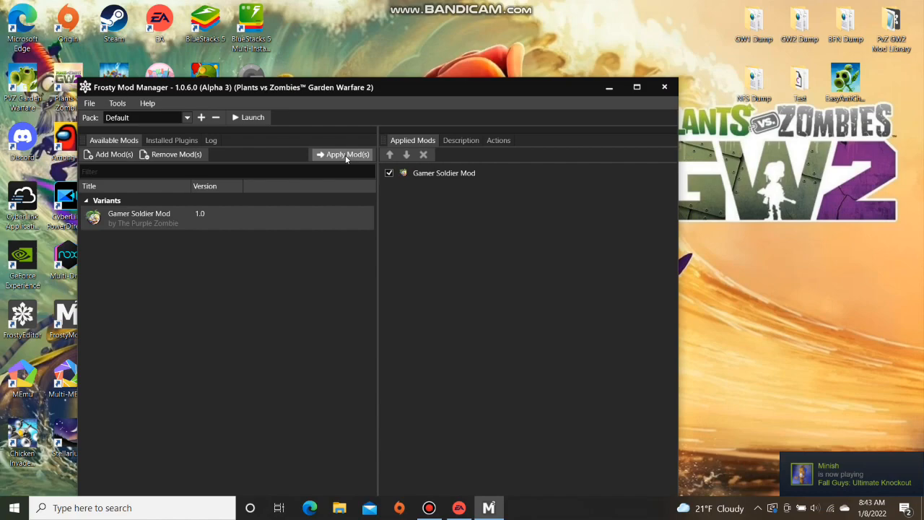
{"action": "left_click", "coordinate": [249, 117]}
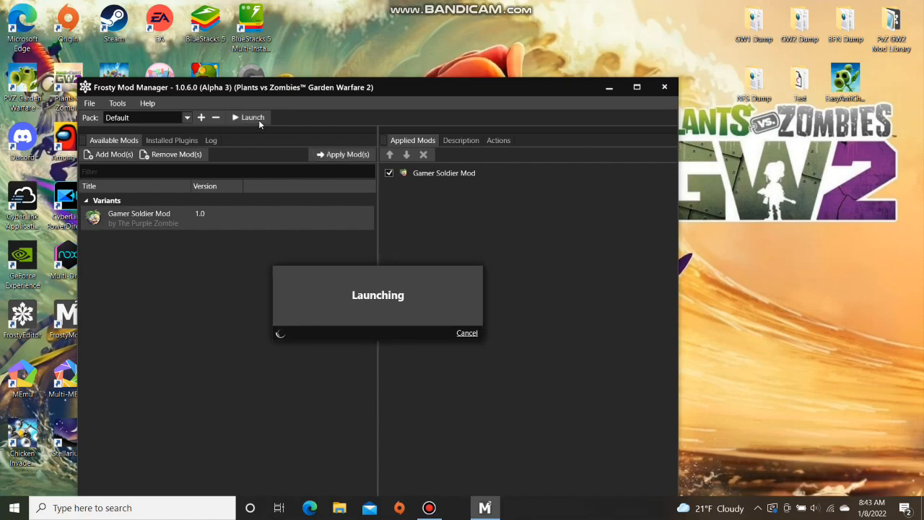
{"action": "left_click", "coordinate": [249, 117]}
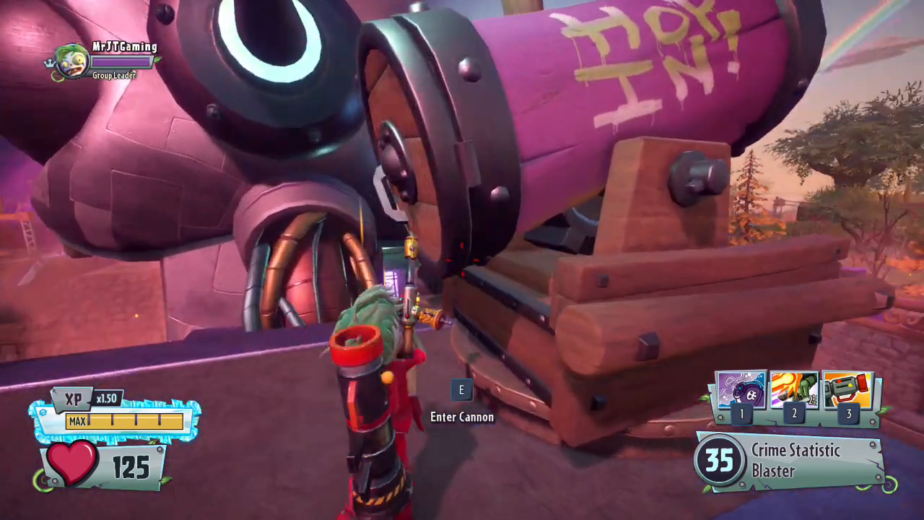
- Climb into the cannon to get launched over the Backyard Battleground
{"action": "key", "text": "e"}
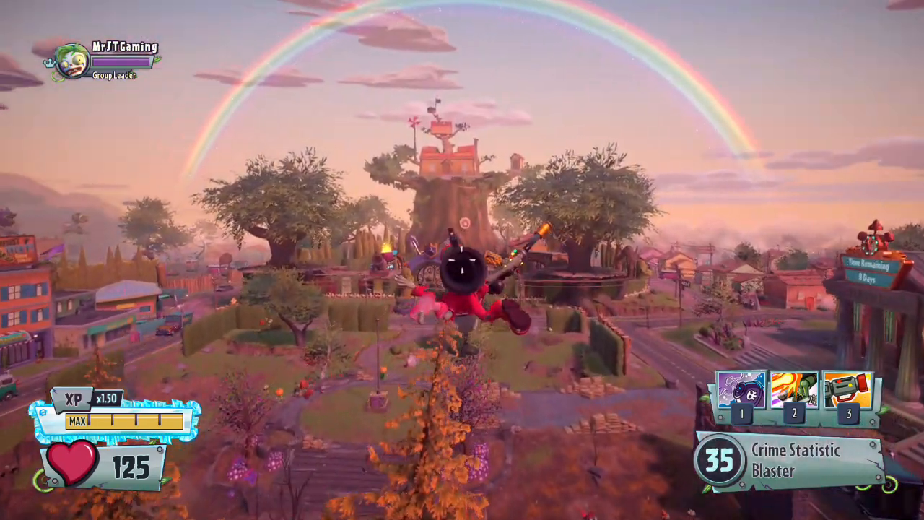